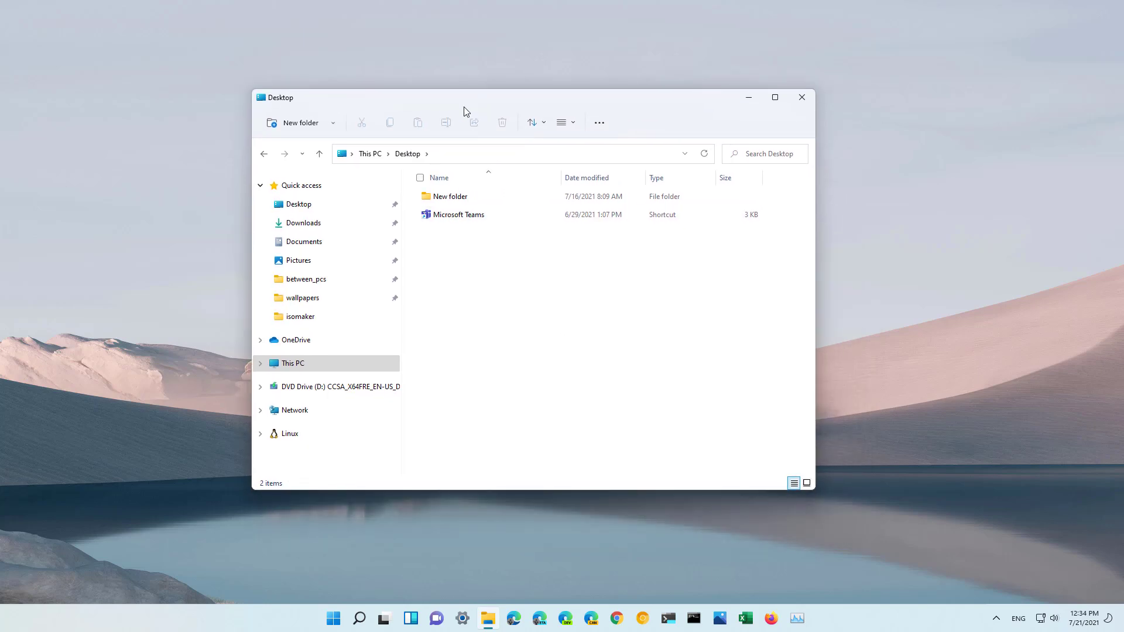
- Reveal the extra folder commands from the See more menu in File Explorer
left_click(599, 122)
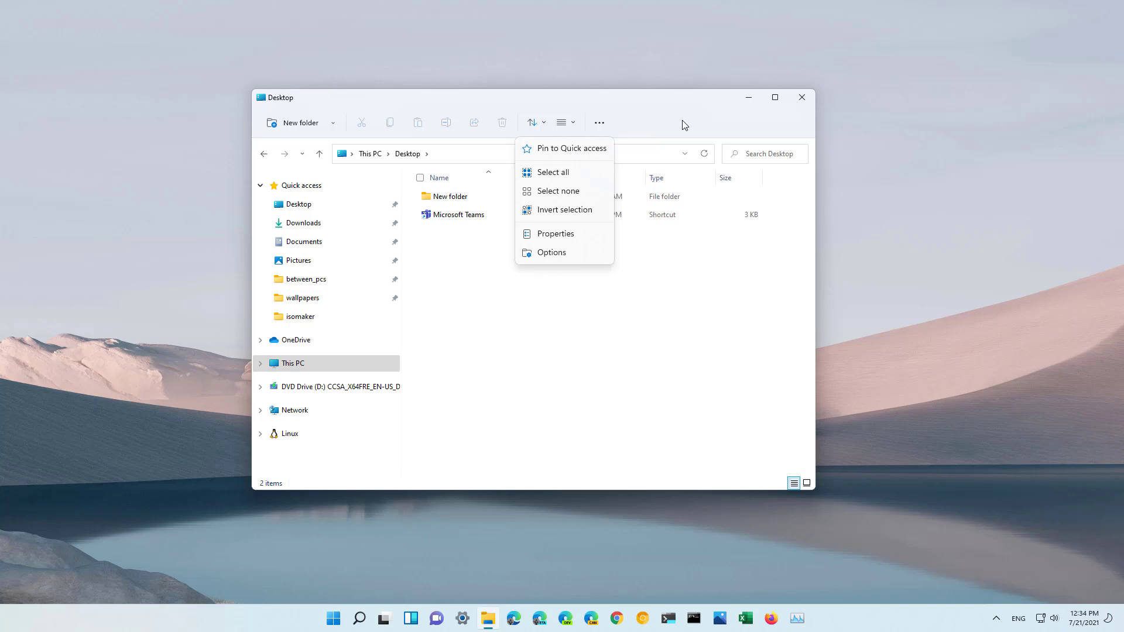
mouse_move(545, 437)
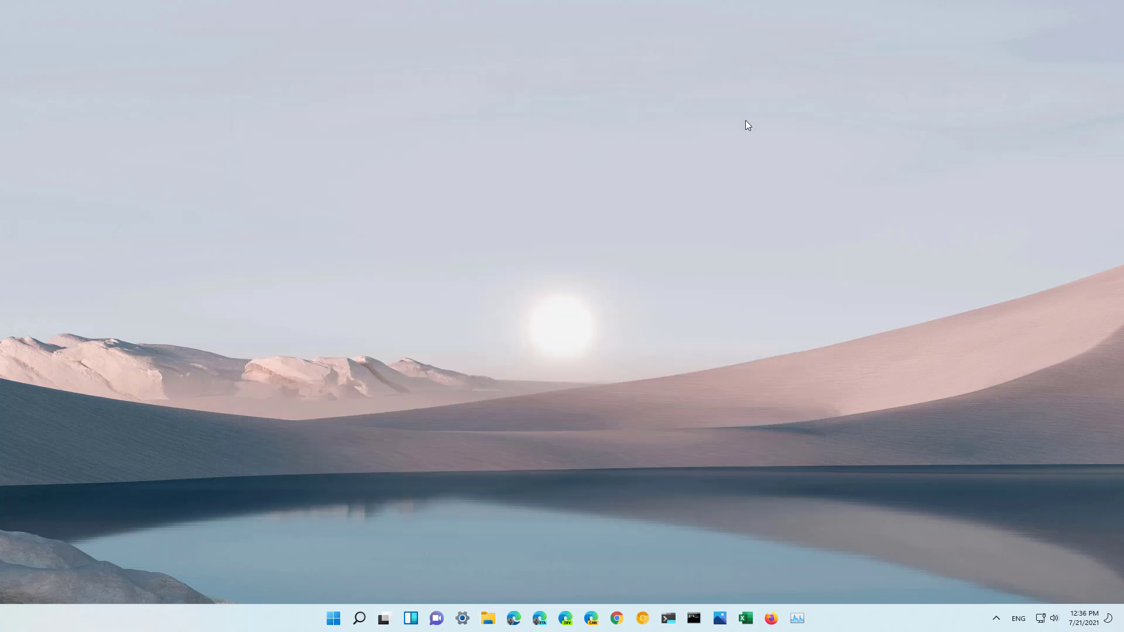
- Launch Registry Editor and navigate to HKLM\...\Shell Extensions\Blocked
left_click(332, 619)
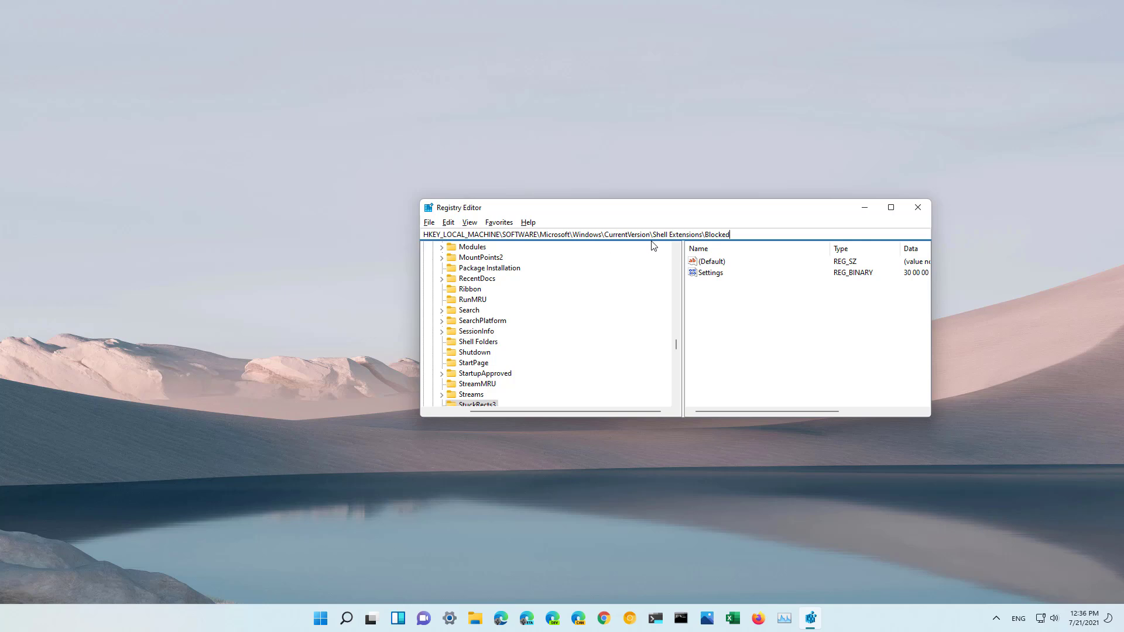
mouse_move(730, 243)
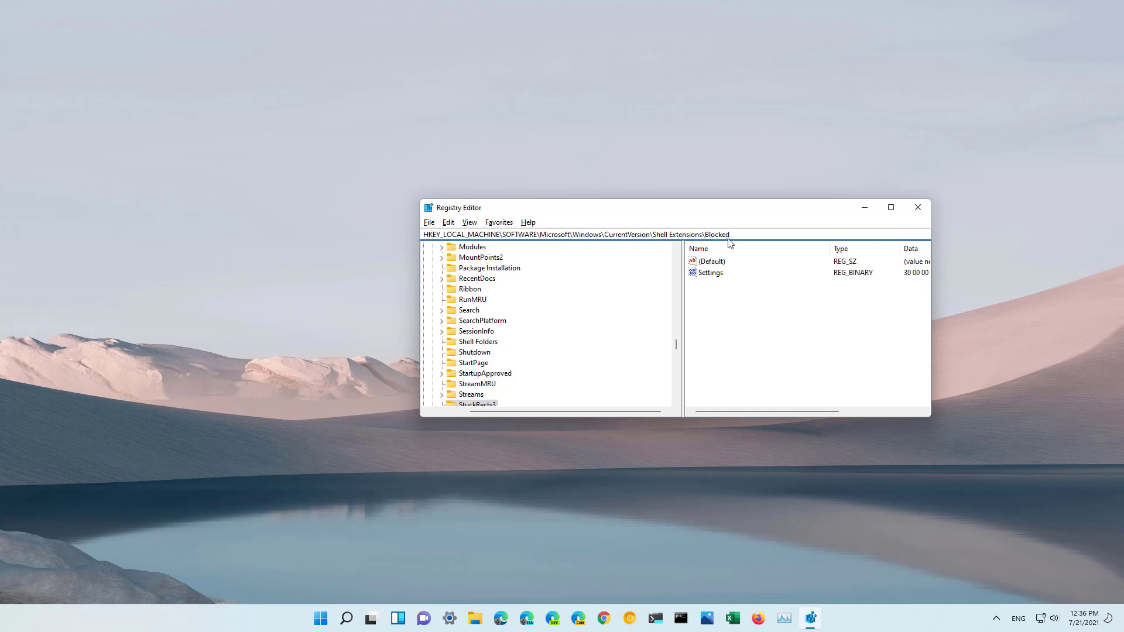
double_click(716, 234)
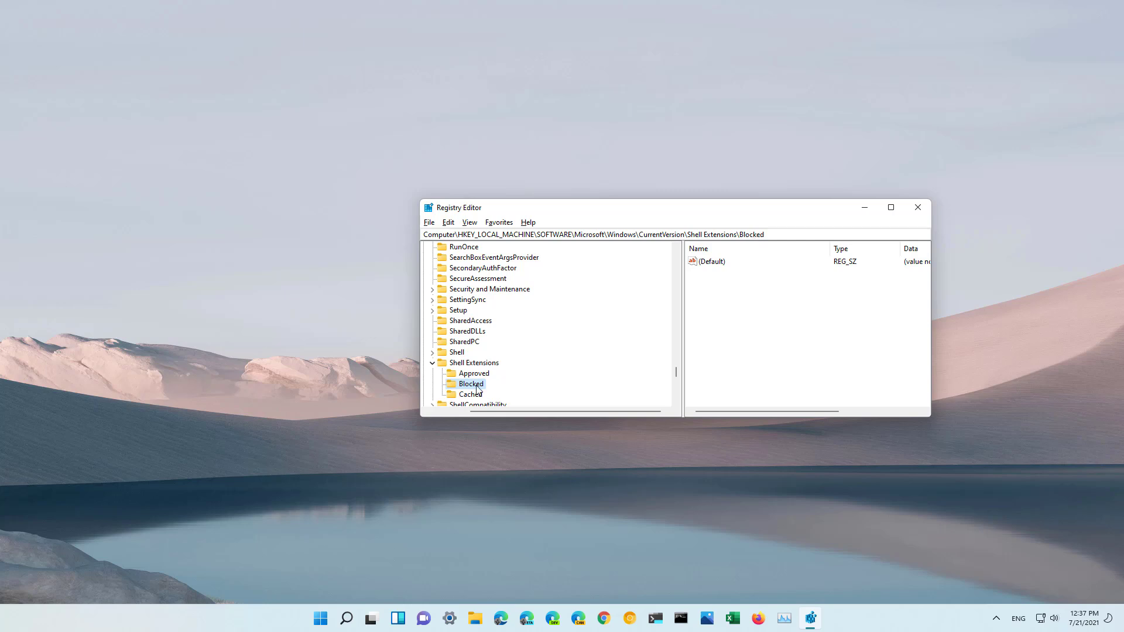
- Create string value {e2bf9676-5f8f-435c-97eb-11607a5bedf7} under Blocked and close Registry Editor
right_click(471, 383)
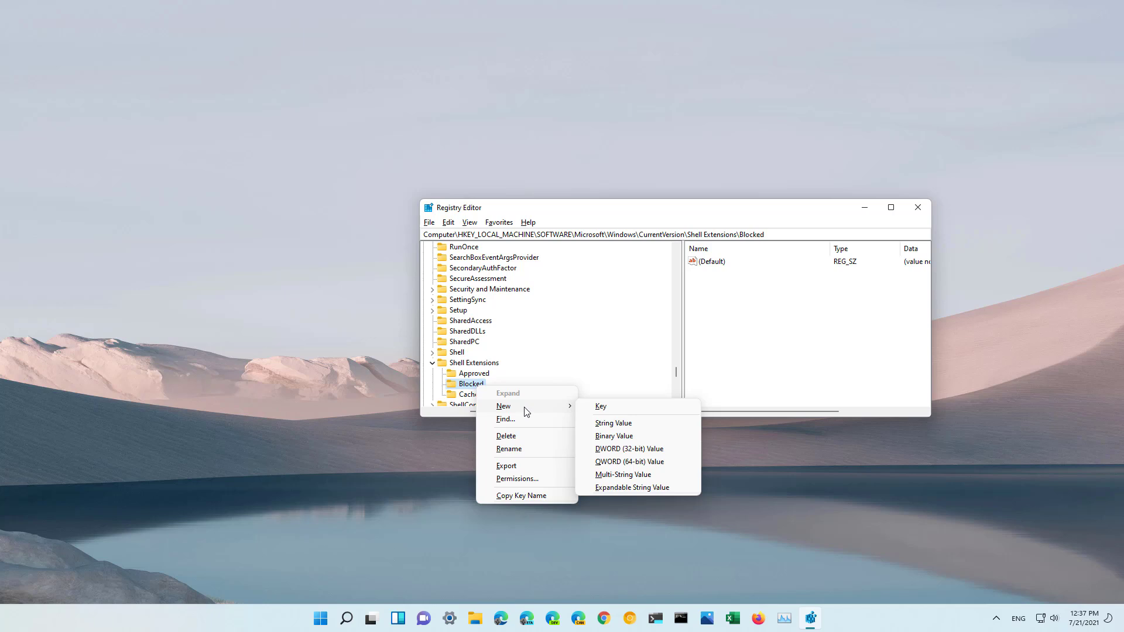
mouse_move(645, 432)
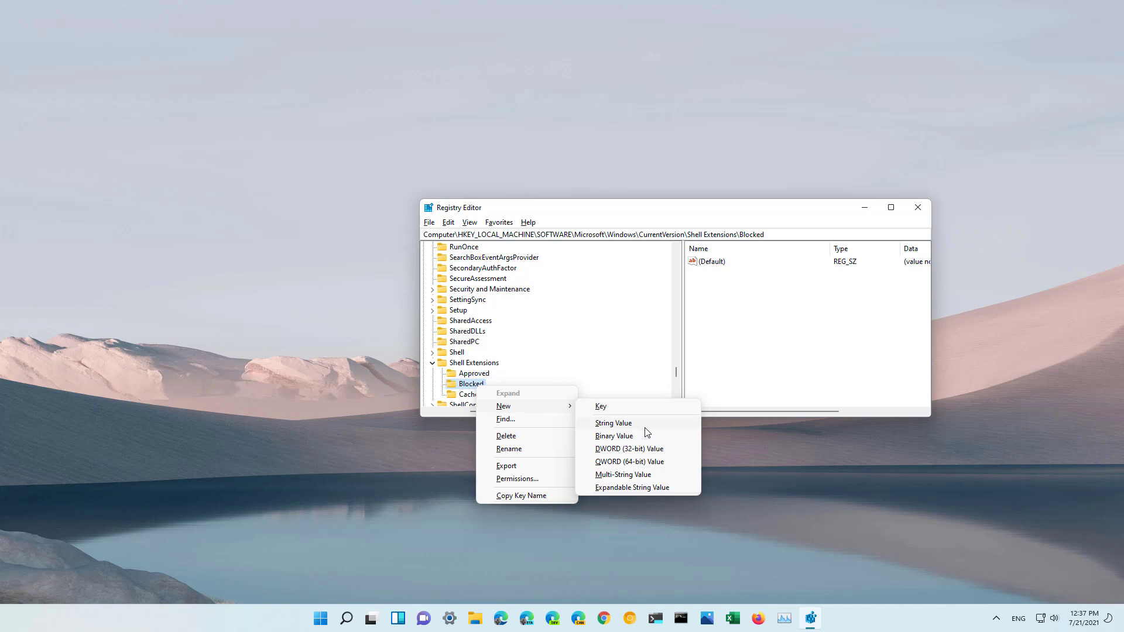
left_click(613, 422)
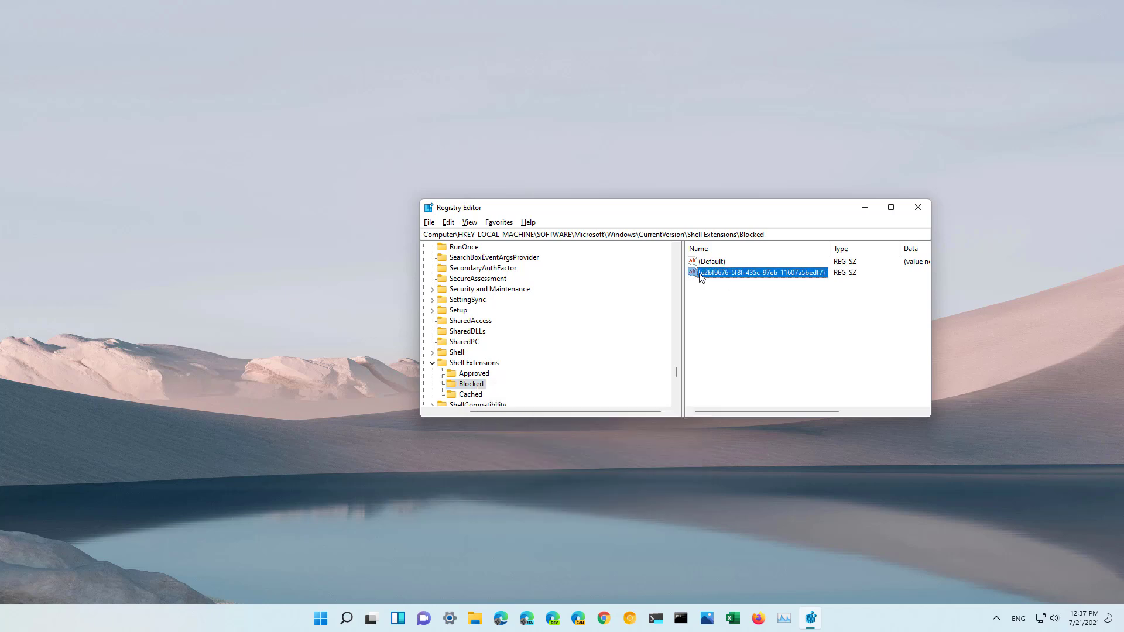
mouse_move(917, 208)
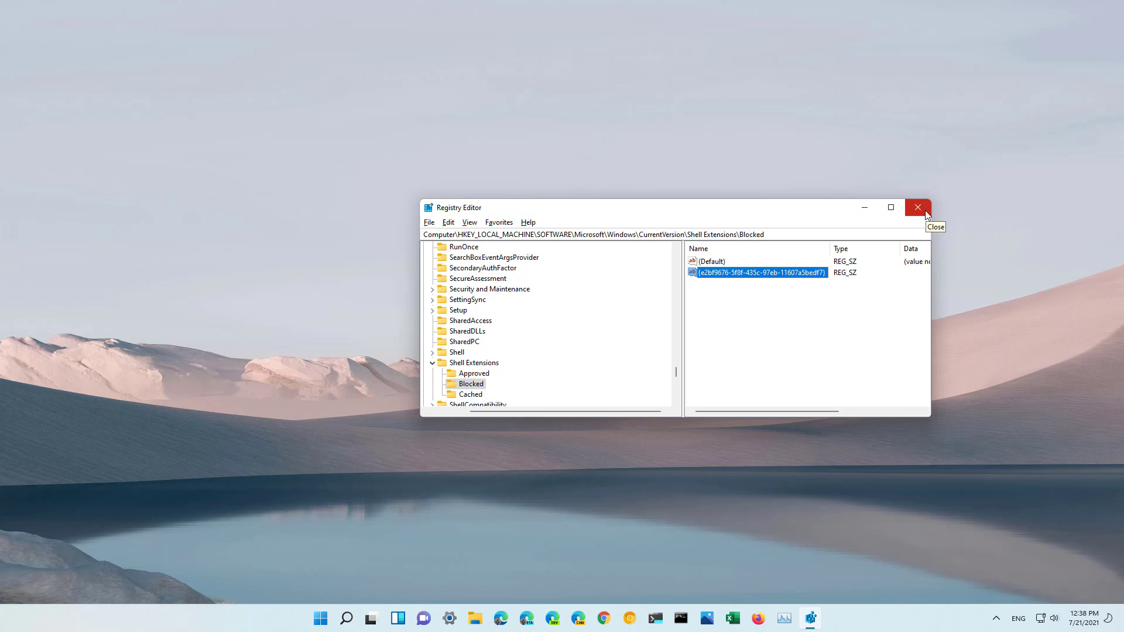
left_click(917, 208)
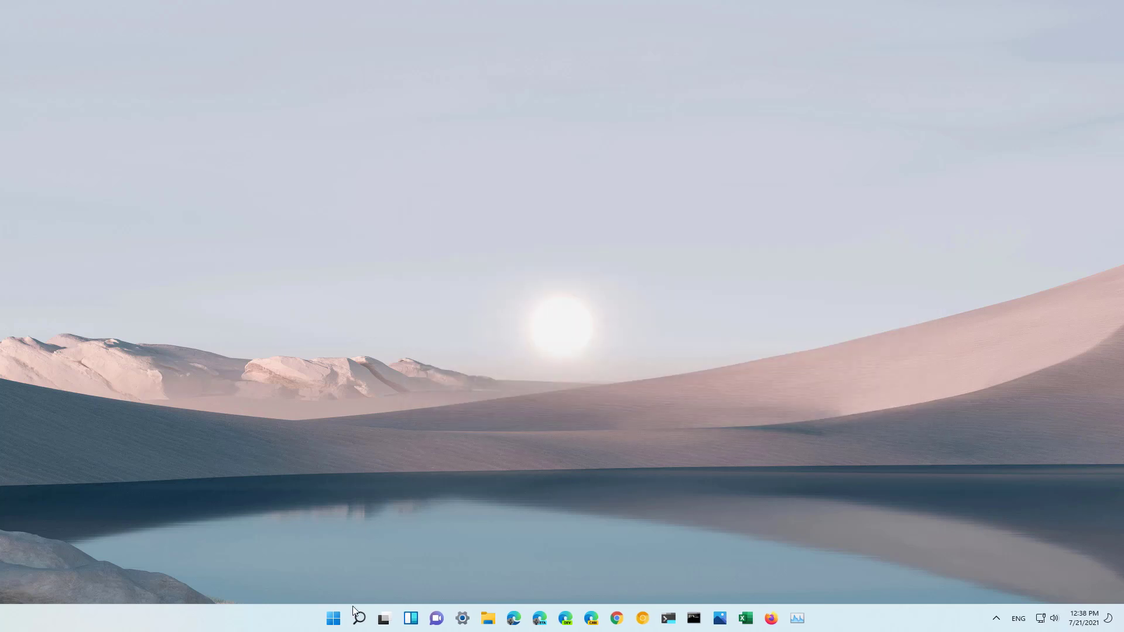
- Restart the computer from the Start menu power options
left_click(331, 618)
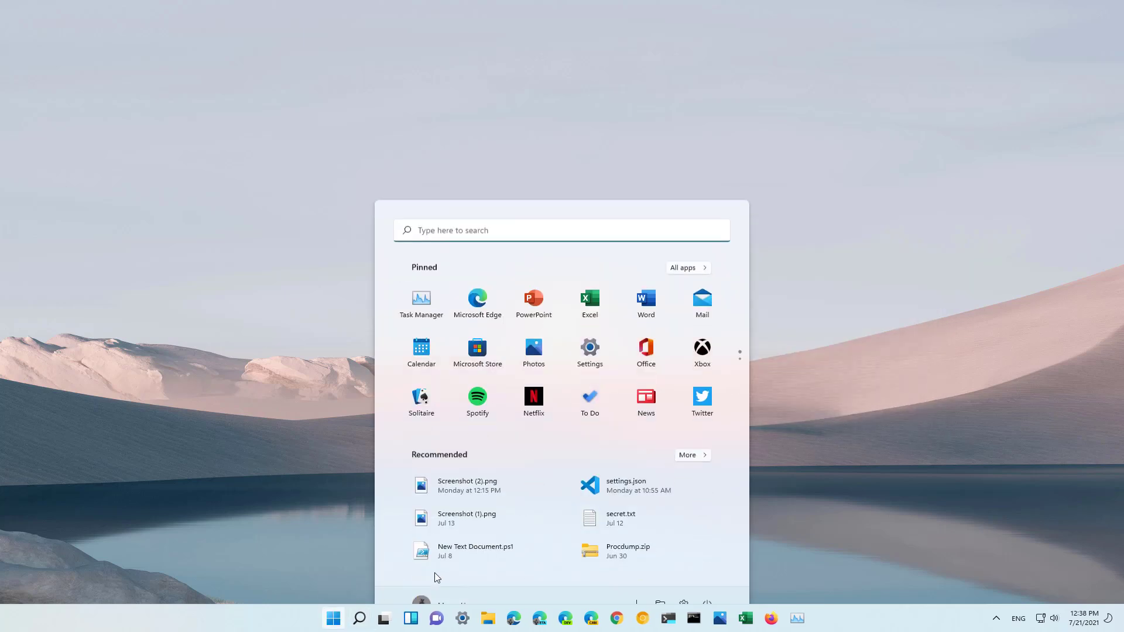
left_click(706, 578)
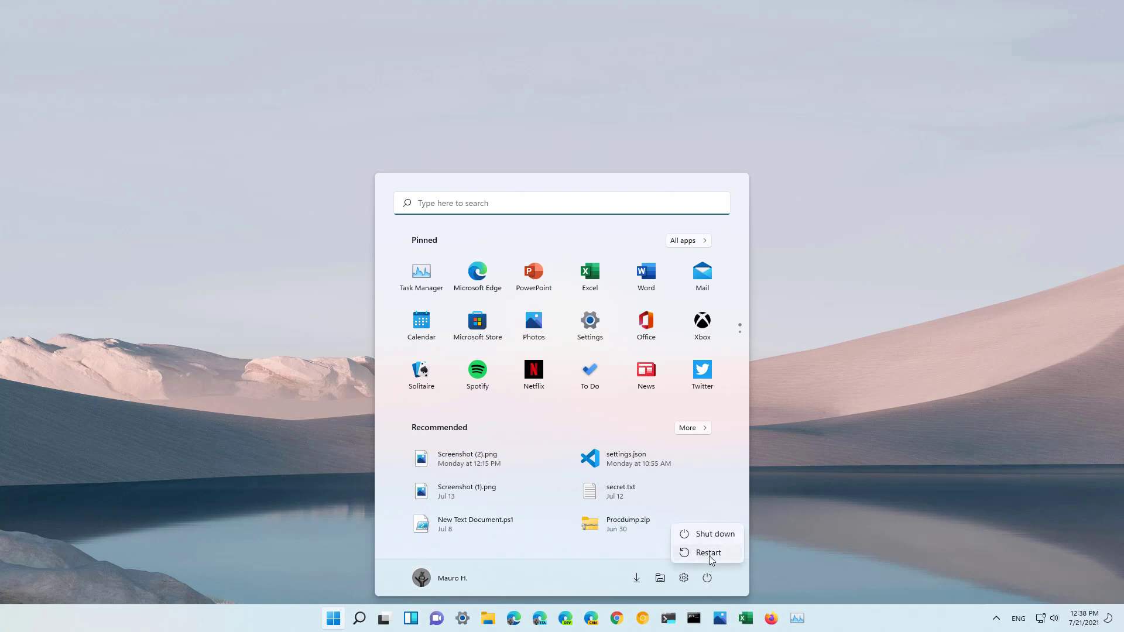
left_click(709, 553)
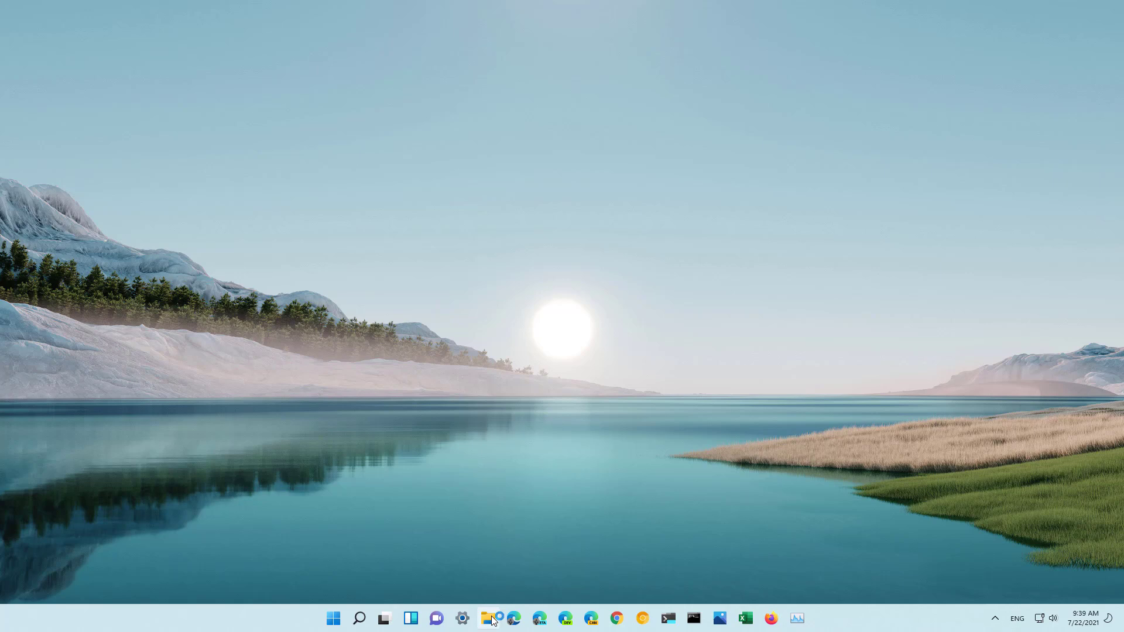
left_click(488, 618)
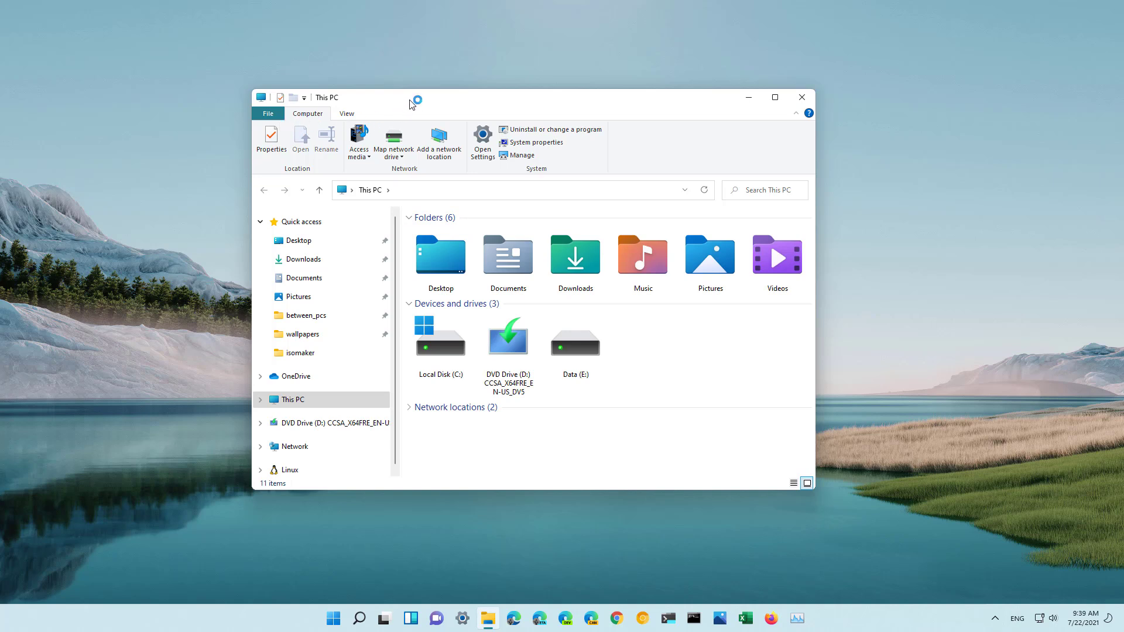
mouse_move(817, 500)
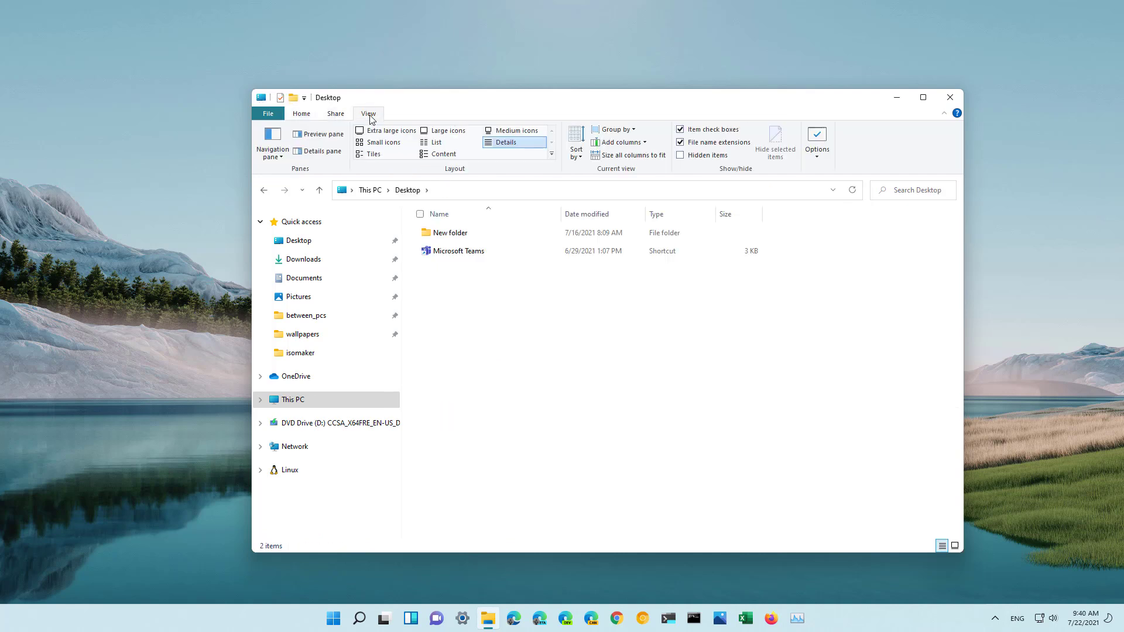
left_click(301, 113)
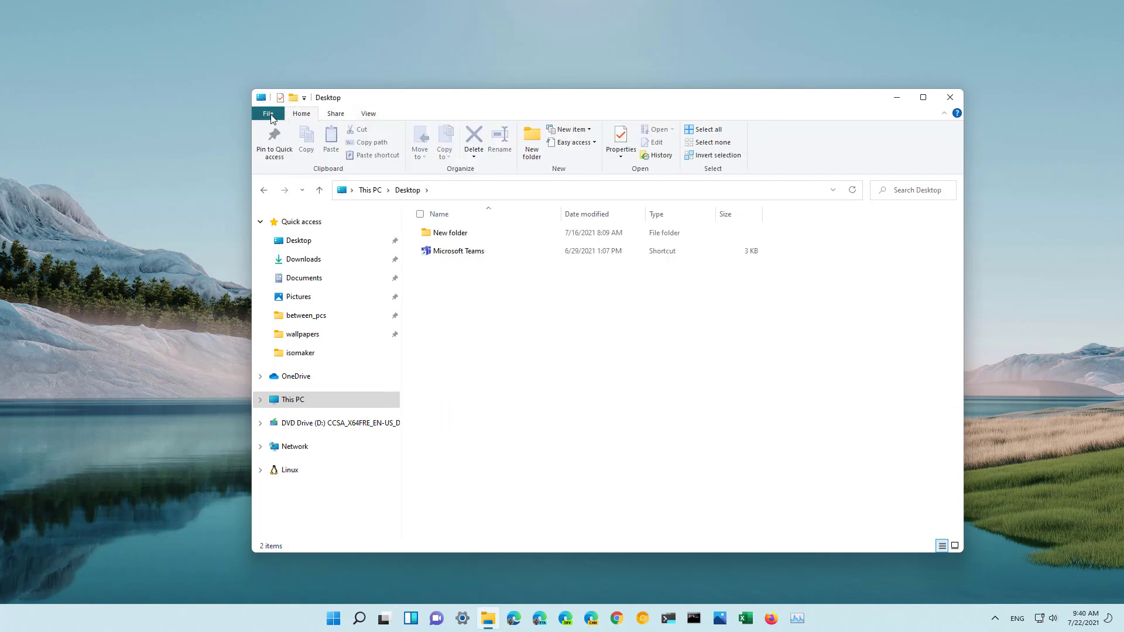
mouse_move(745, 115)
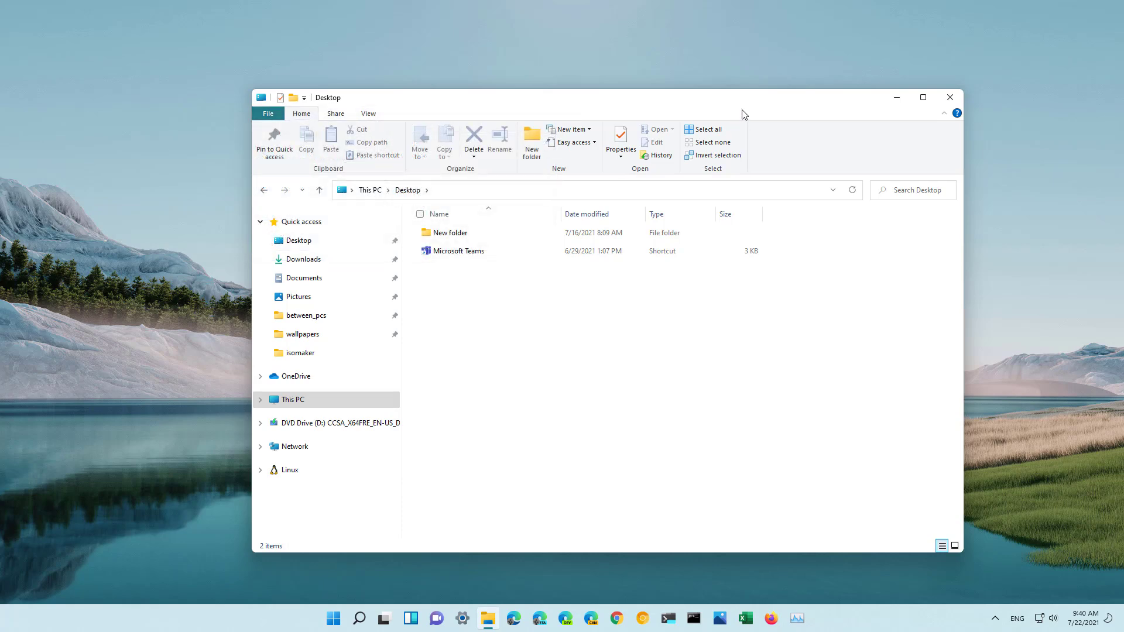
mouse_move(896, 97)
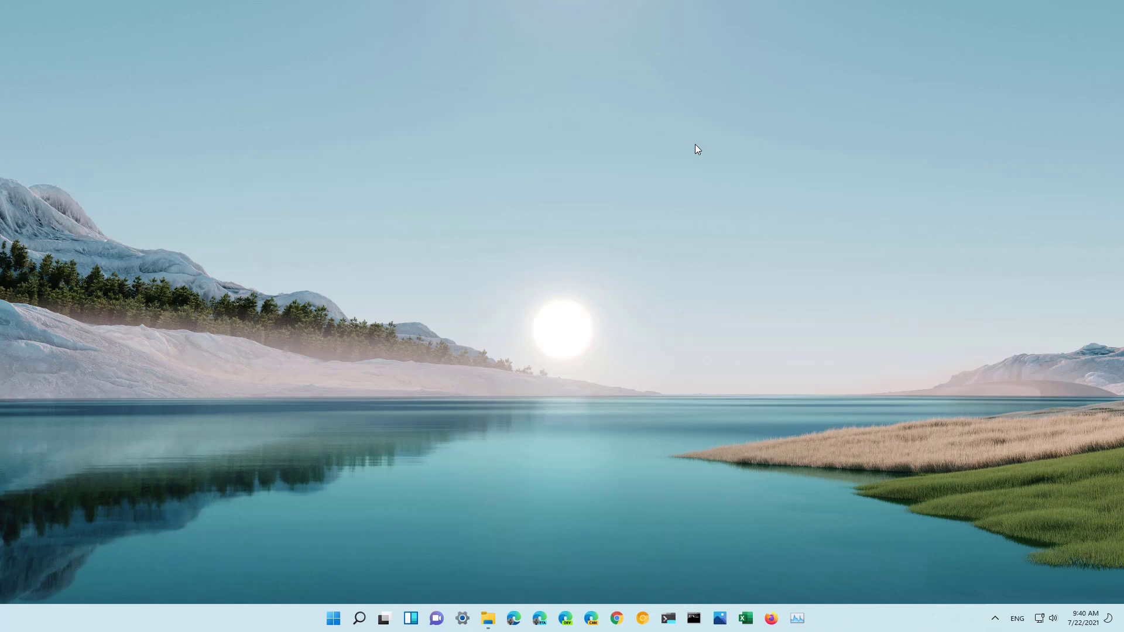
- Search 'regi' in Start and relaunch Registry Editor
left_click(332, 618)
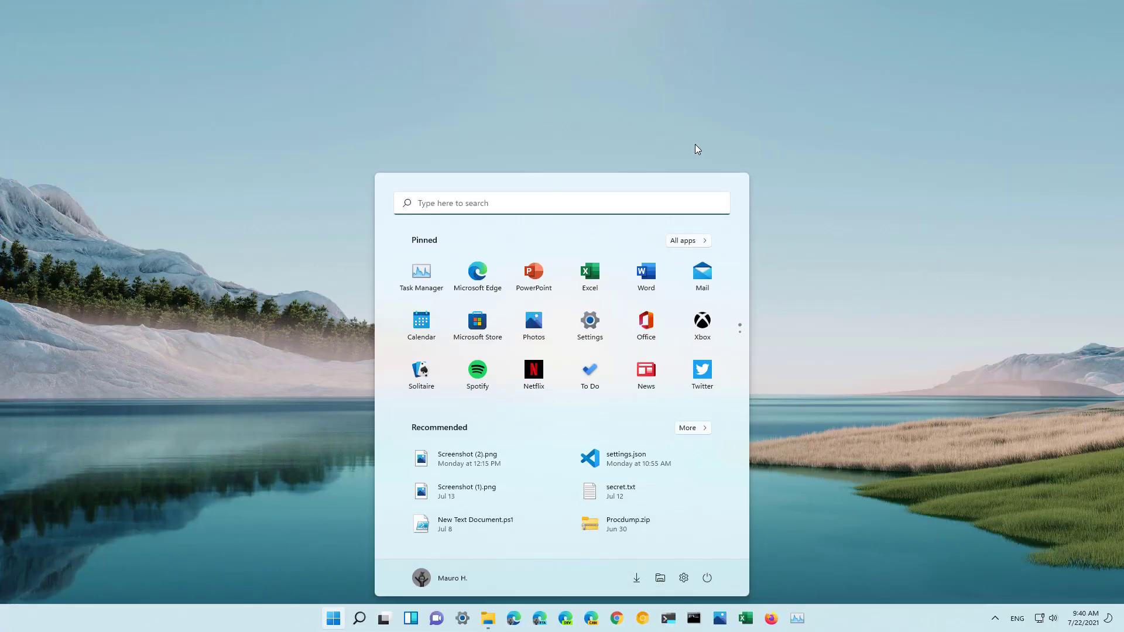
type("regi")
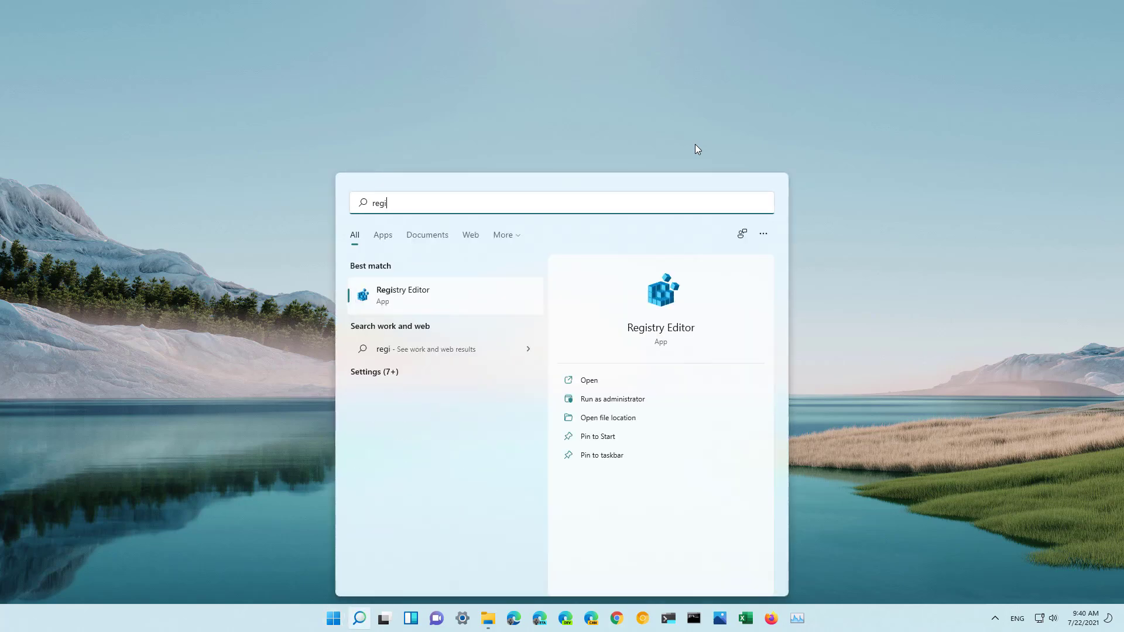
left_click(588, 380)
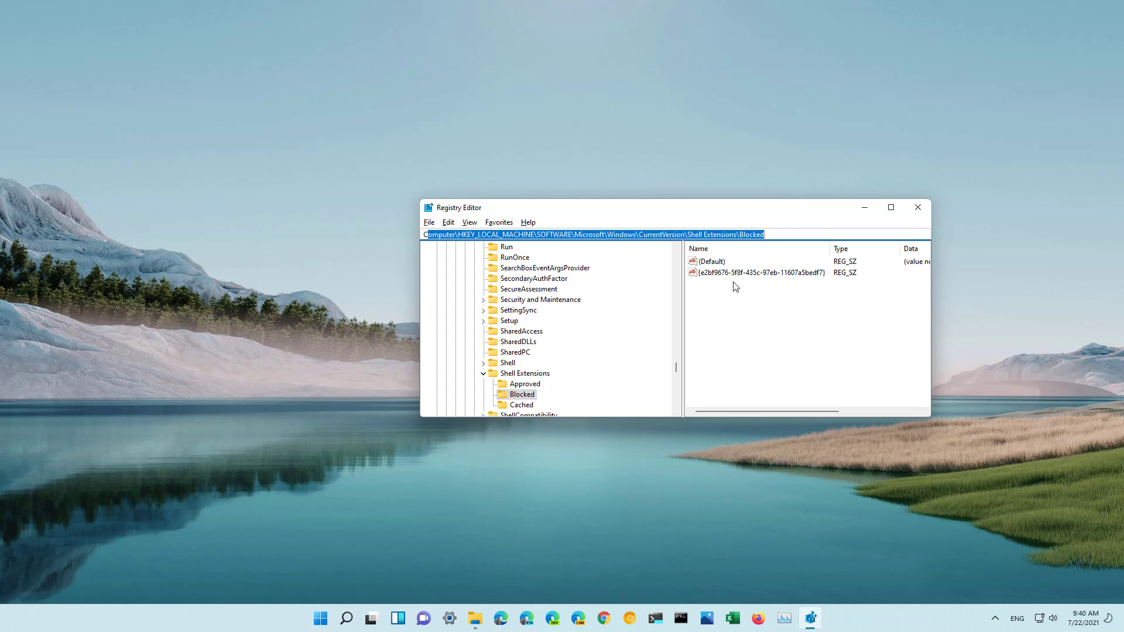
- Delete the {e2bf9676-5f8f-435c-97eb-11607a5bedf7} value from Blocked and confirm
left_click(756, 272)
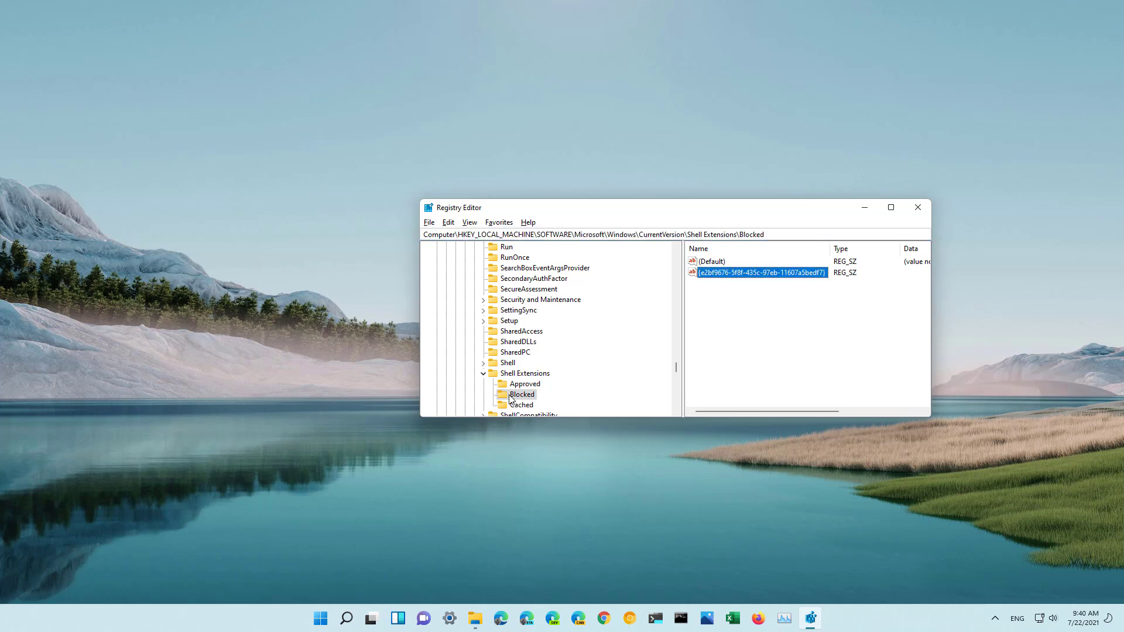
mouse_move(773, 277)
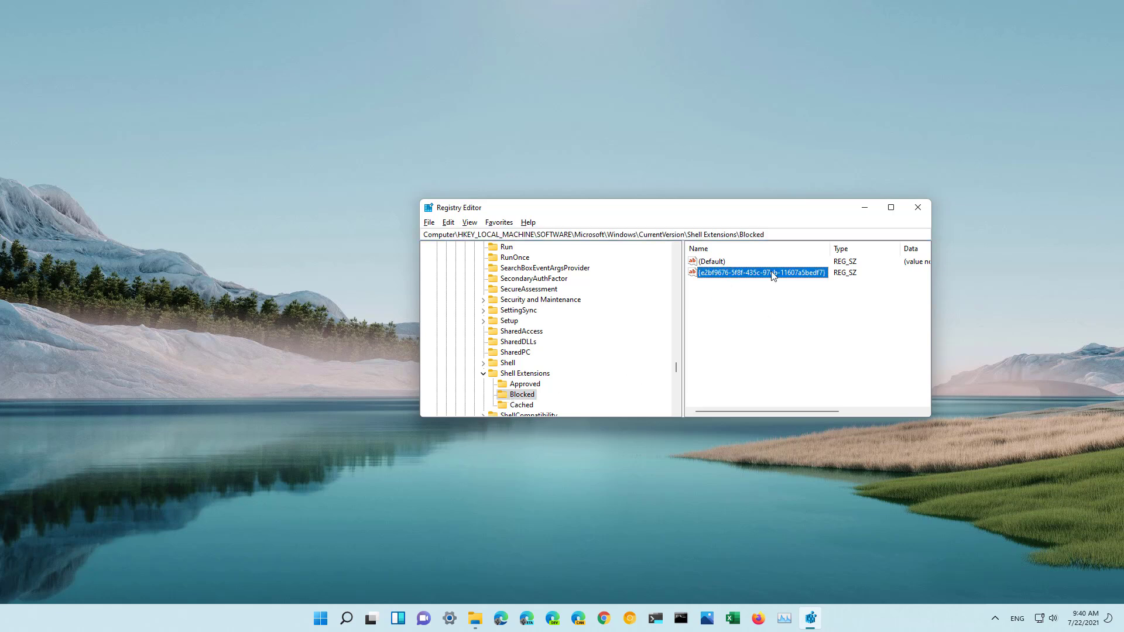
right_click(760, 272)
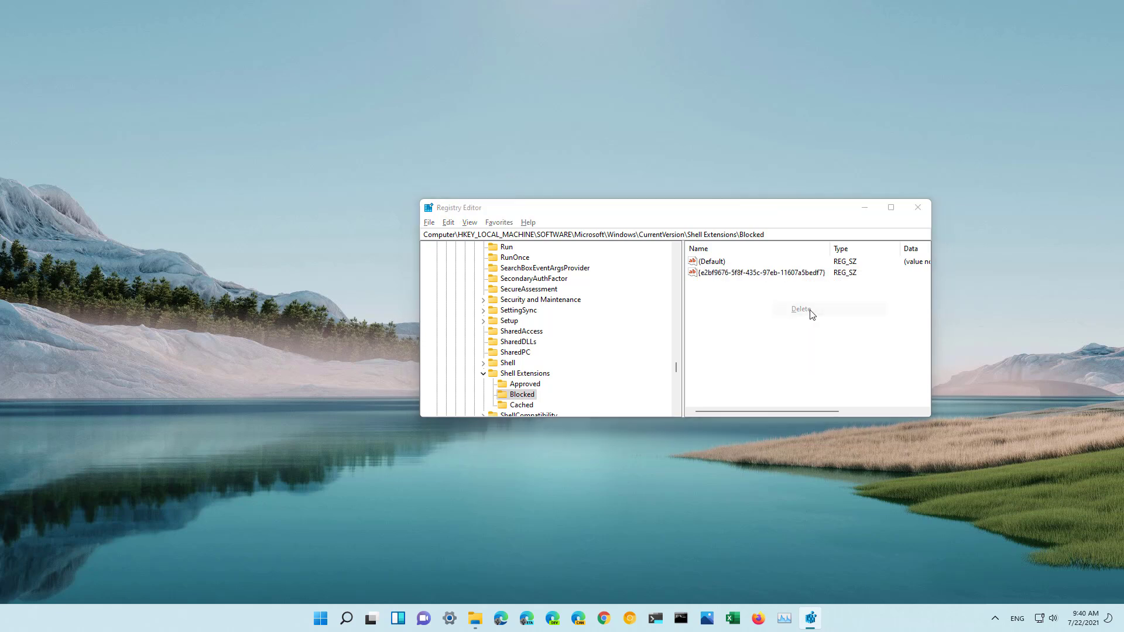
left_click(801, 309)
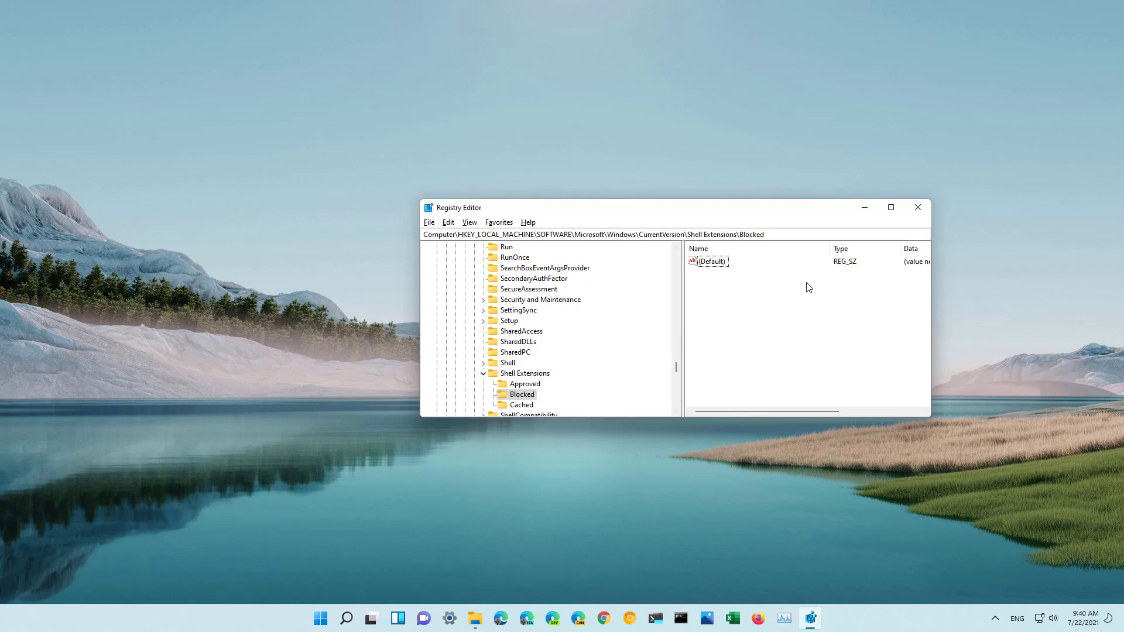
left_click(891, 208)
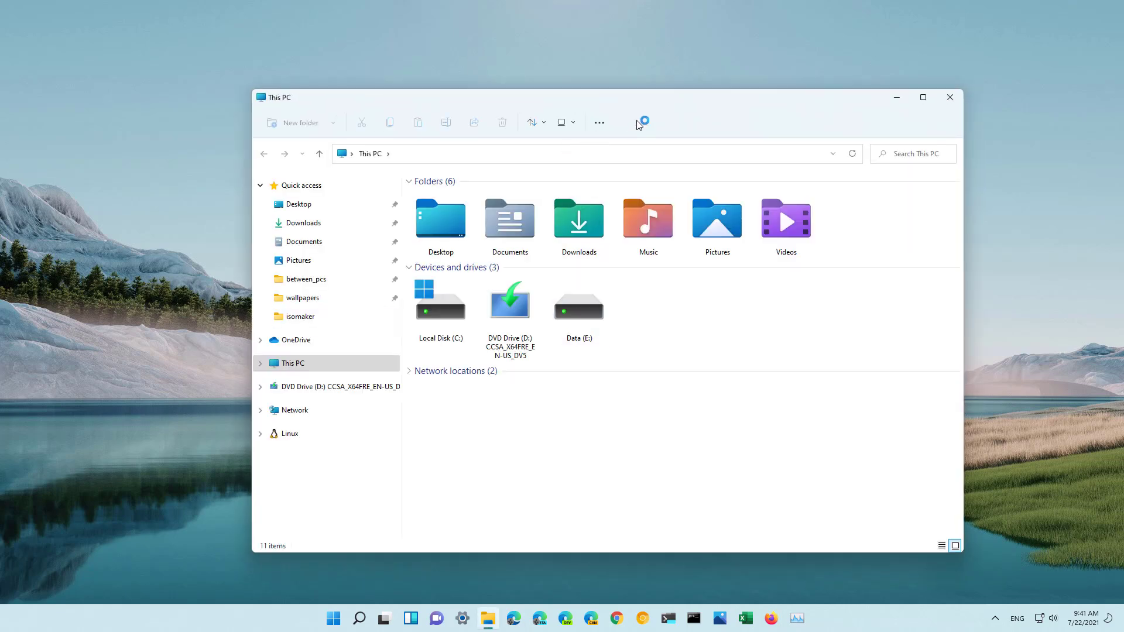
mouse_move(716, 114)
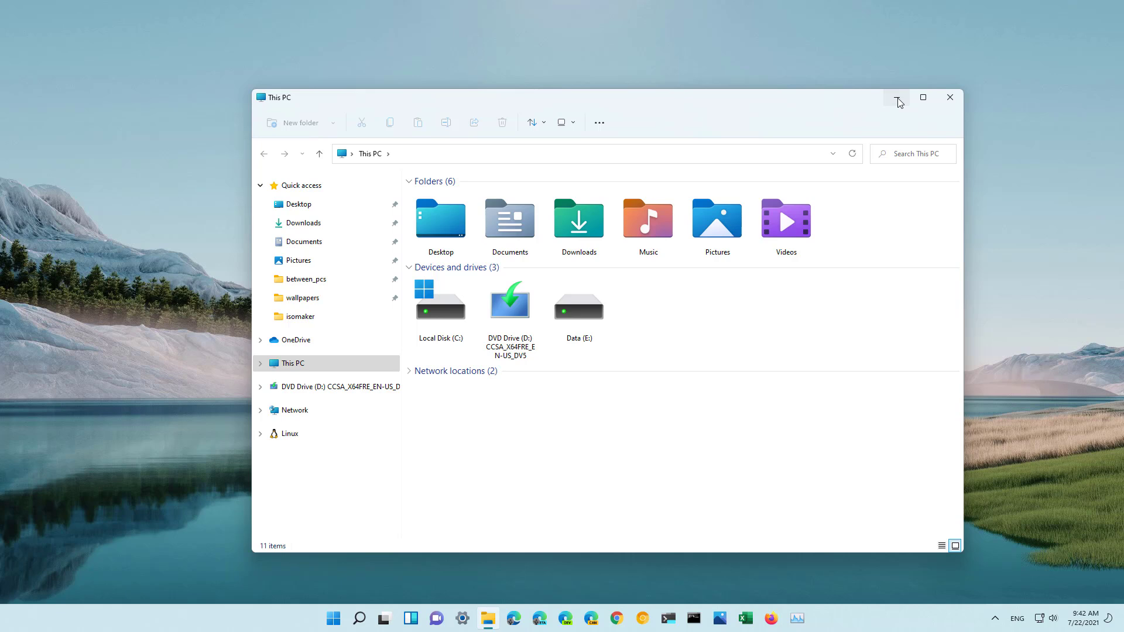
mouse_move(629, 469)
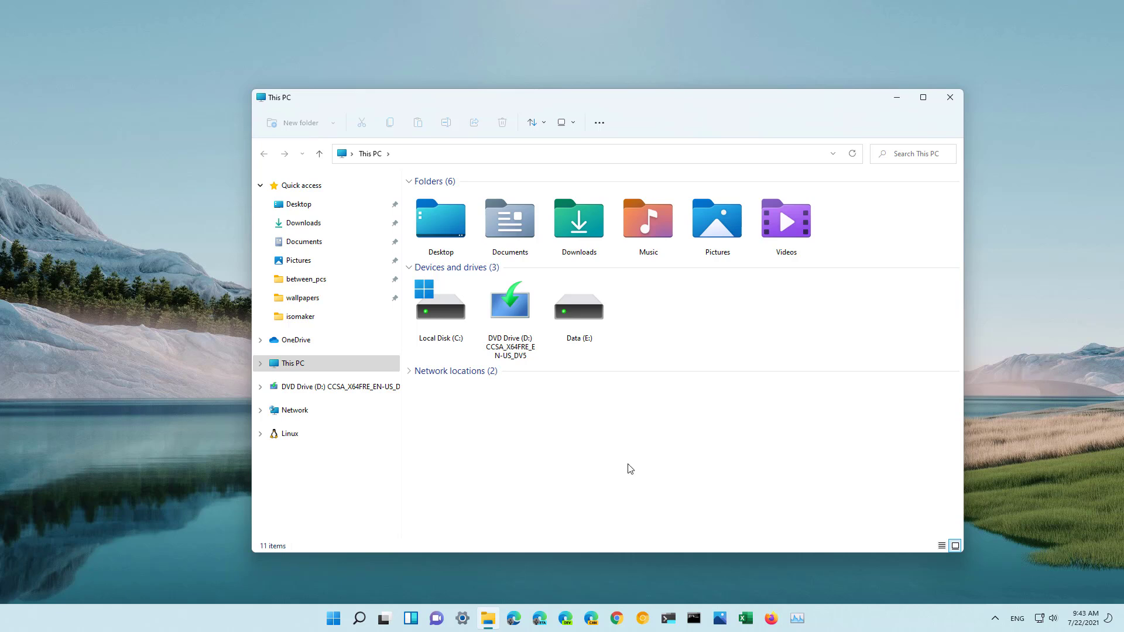